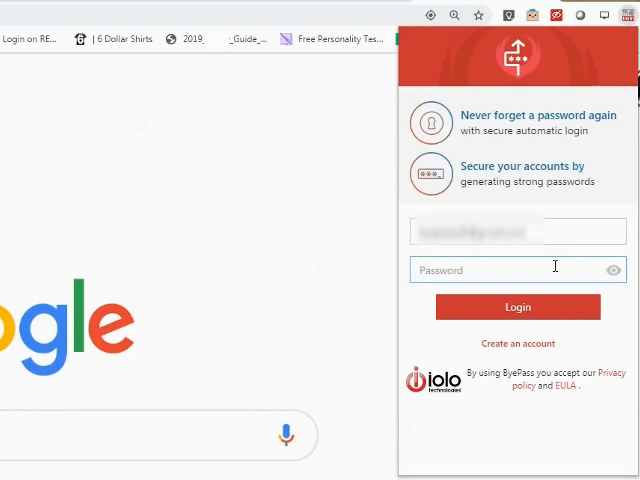
# Step: Enter the master password and log in to reach the 177 saved accounts
pyautogui.write('••••')
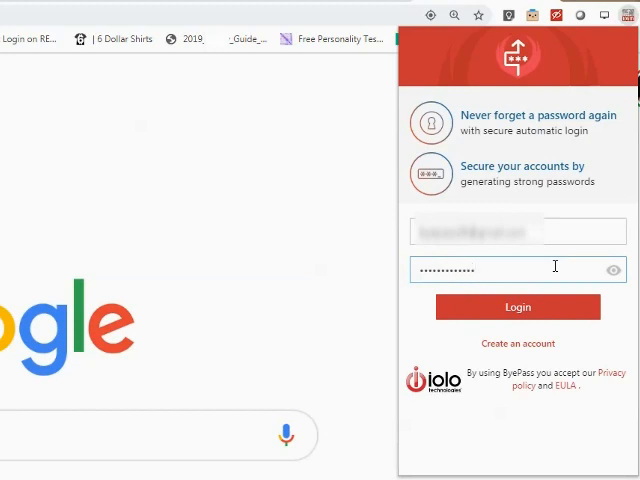
pyautogui.click(518, 307)
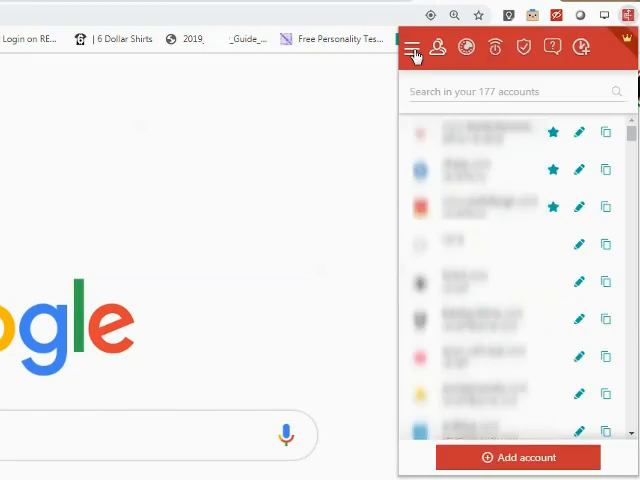
# Step: Reach the Security report from the main menu, showing zero leaked passwords so far
pyautogui.click(414, 46)
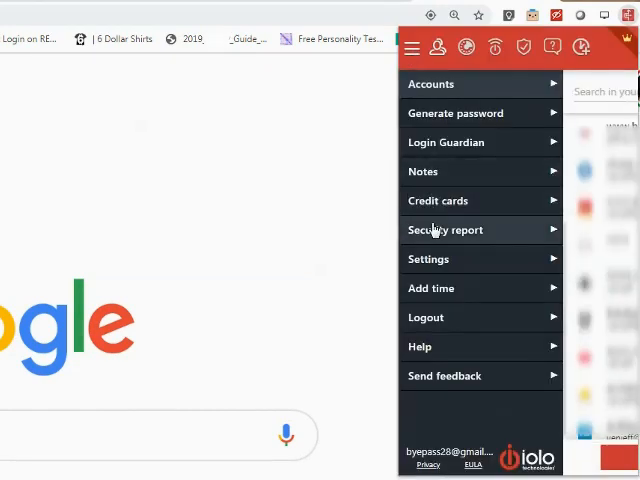
pyautogui.click(445, 230)
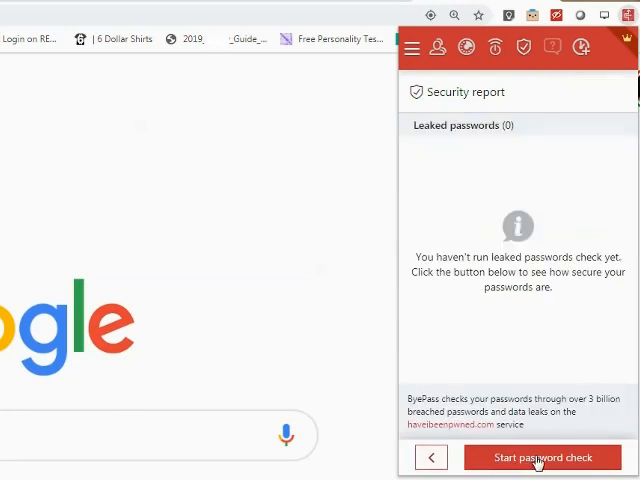
# Step: Start the password check against known data breaches
pyautogui.click(538, 457)
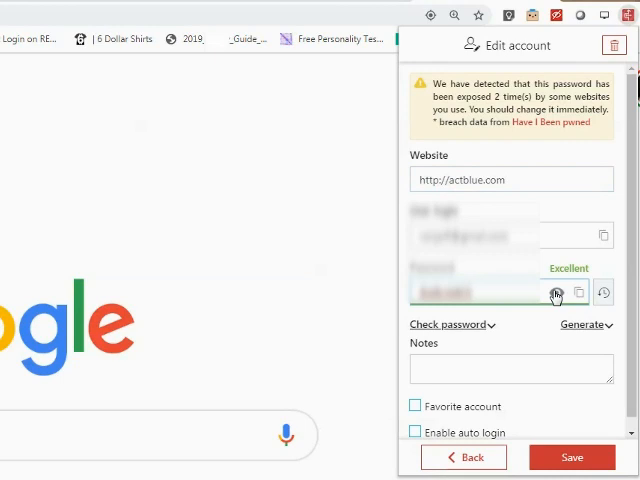
# Step: Reveal the actblue.com password, replace it with a generated strong one, and return to the accounts list
pyautogui.click(556, 292)
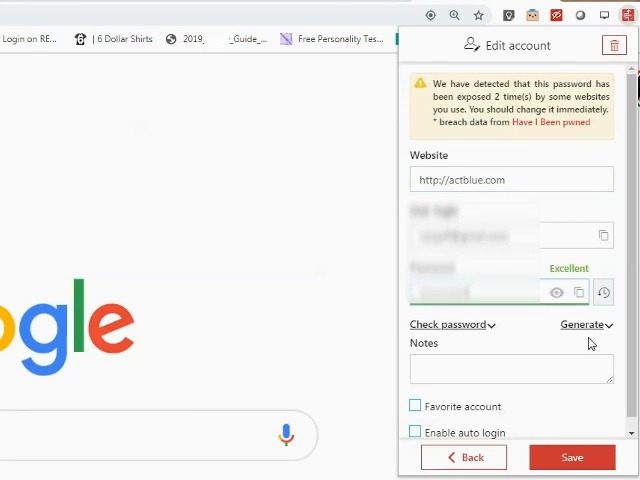
pyautogui.click(583, 324)
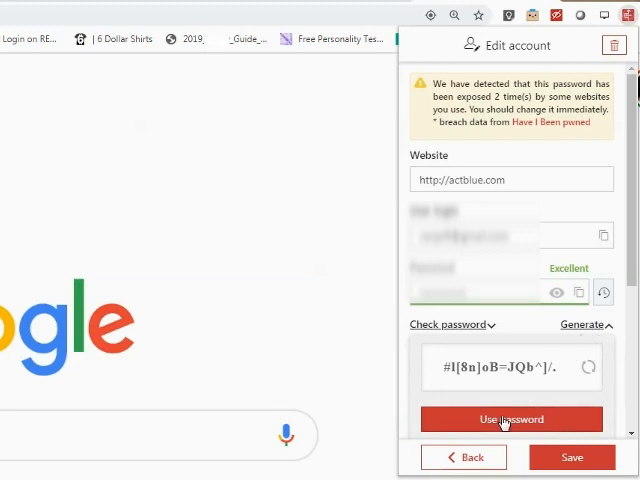
pyautogui.click(511, 419)
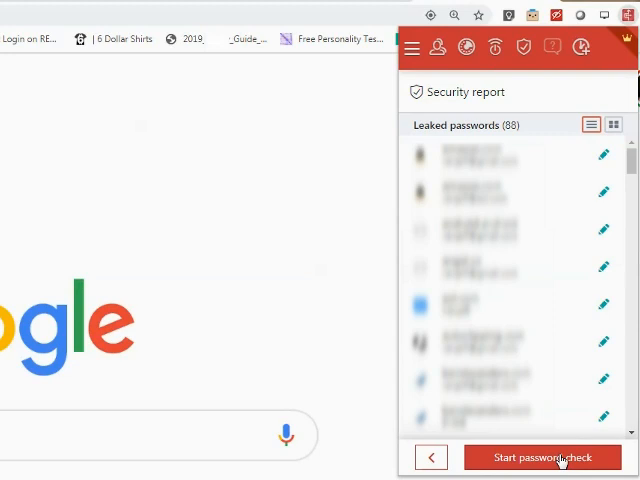
pyautogui.click(412, 47)
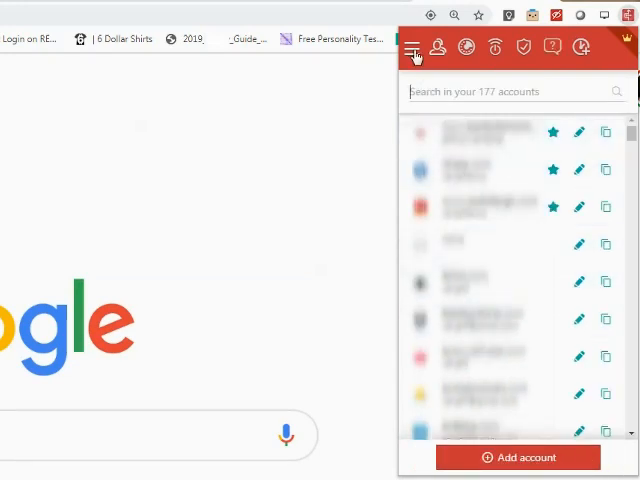